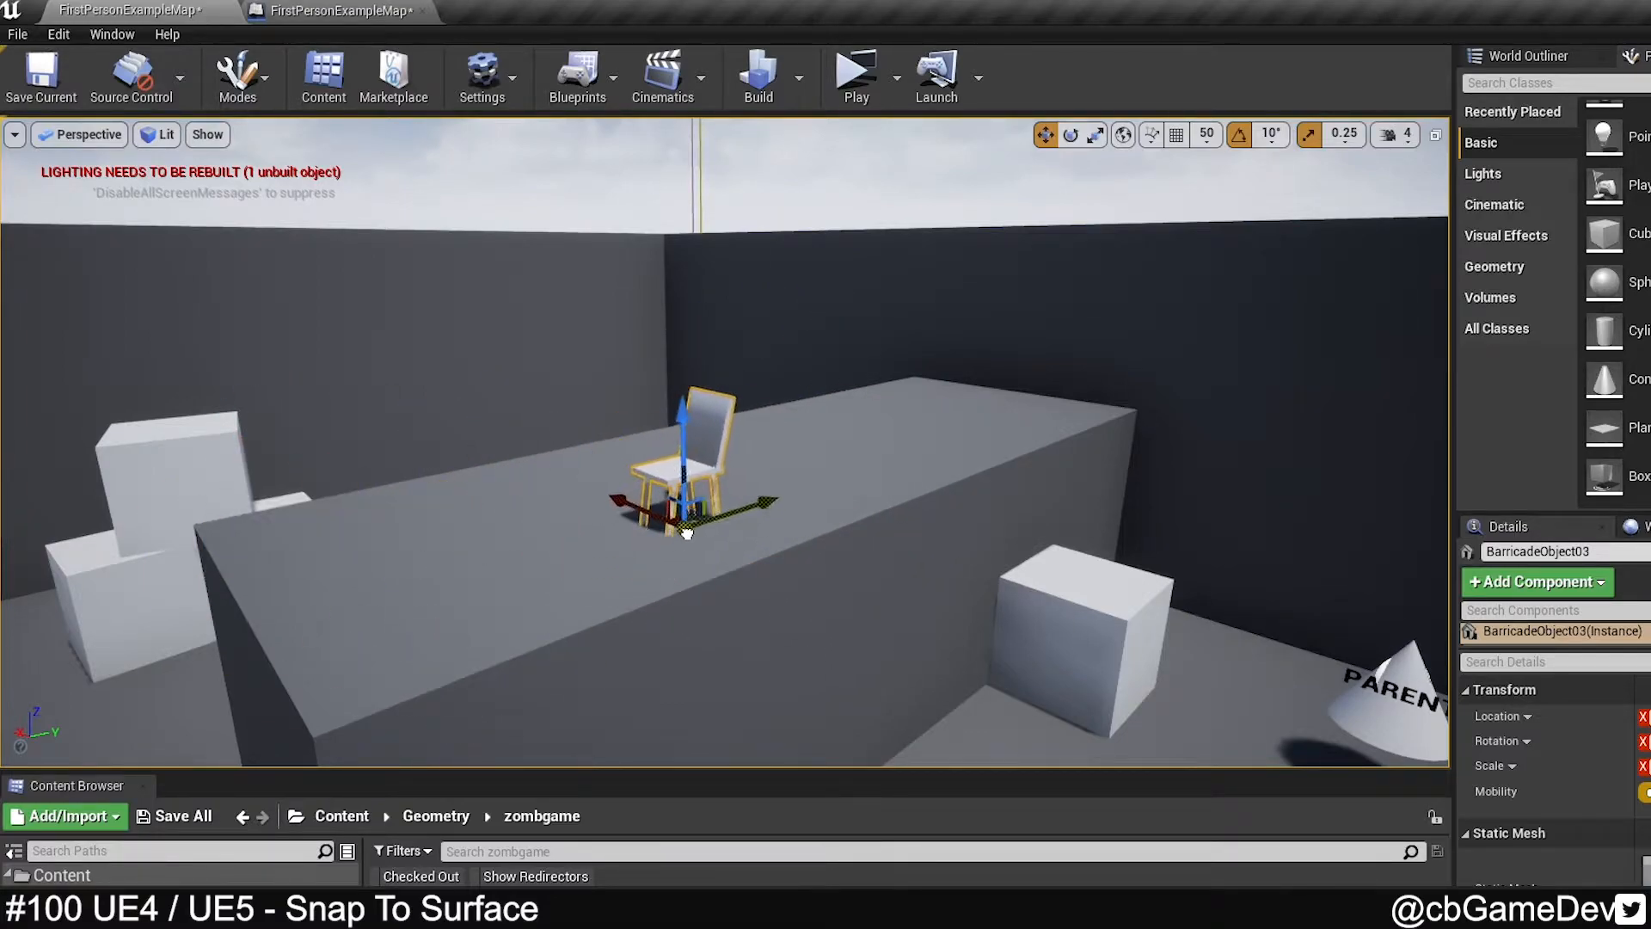
- Move the chair along the block top without snapping and bring it back onto the block
drag(685, 516, 674, 485)
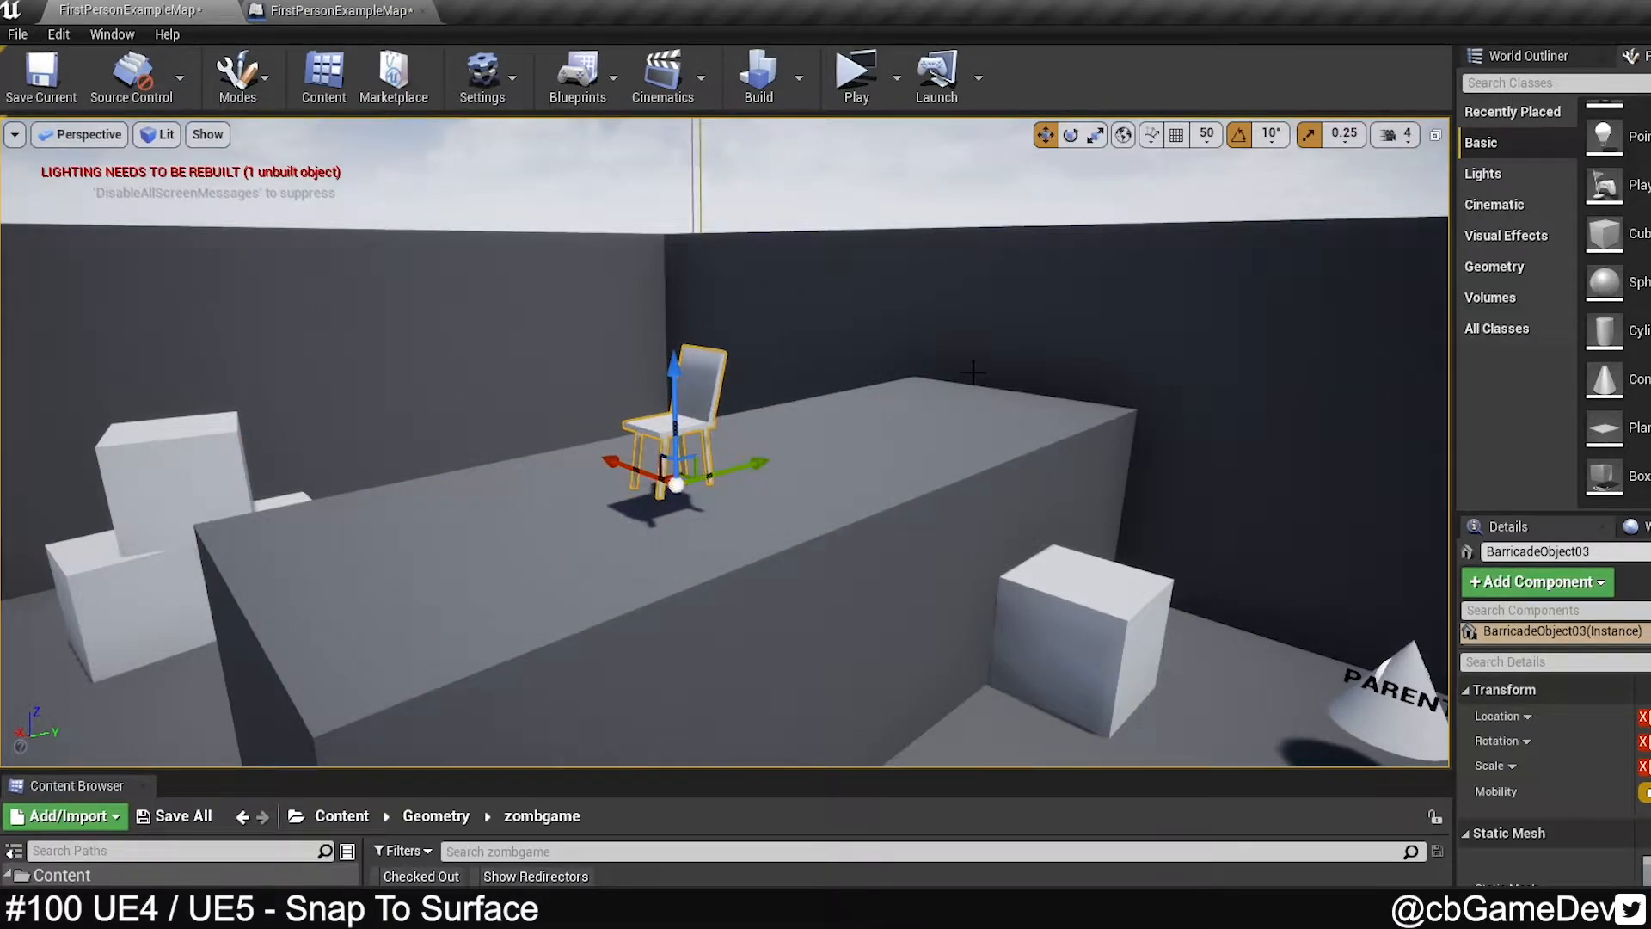
click(1150, 135)
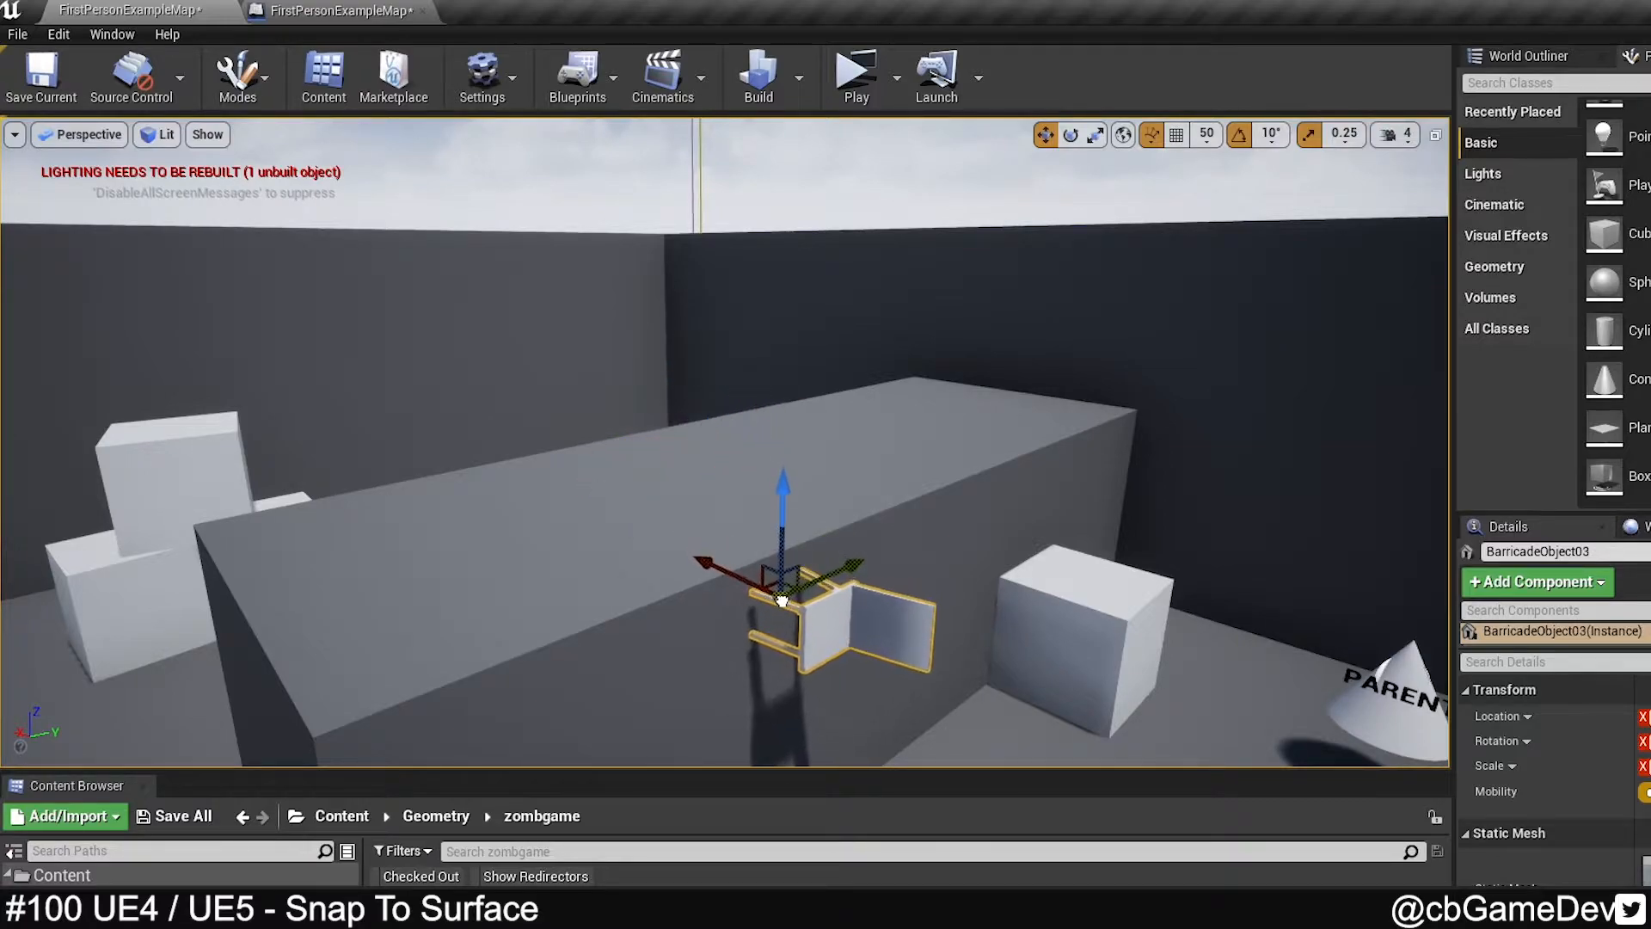
drag(782, 590, 1001, 347)
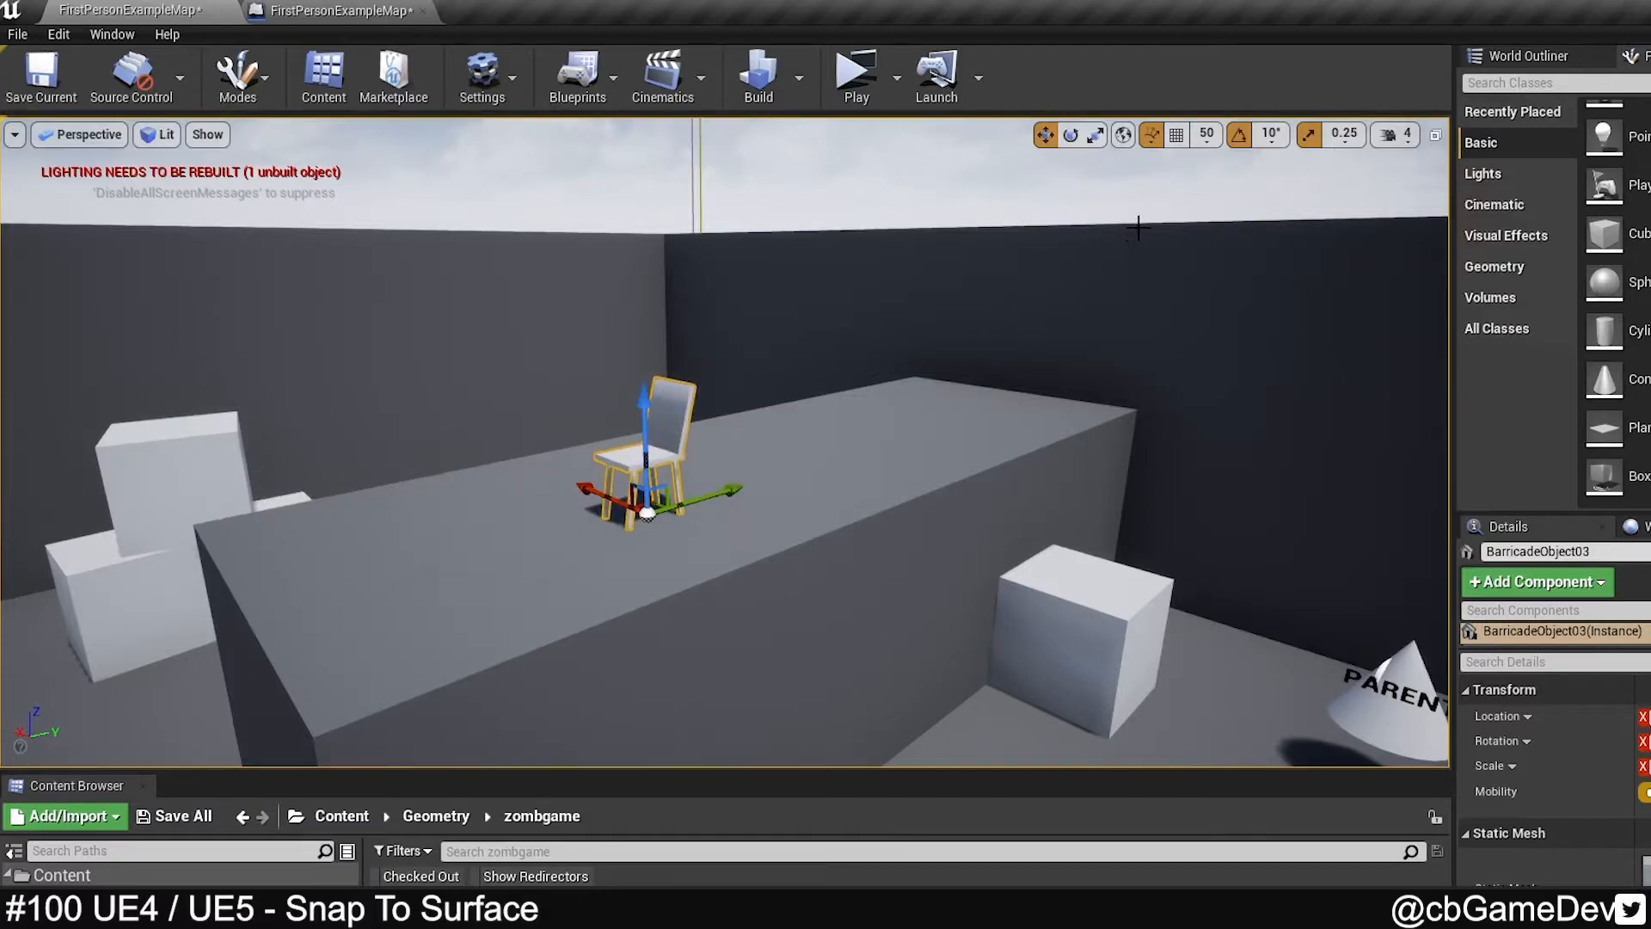
mouse_move(1153, 134)
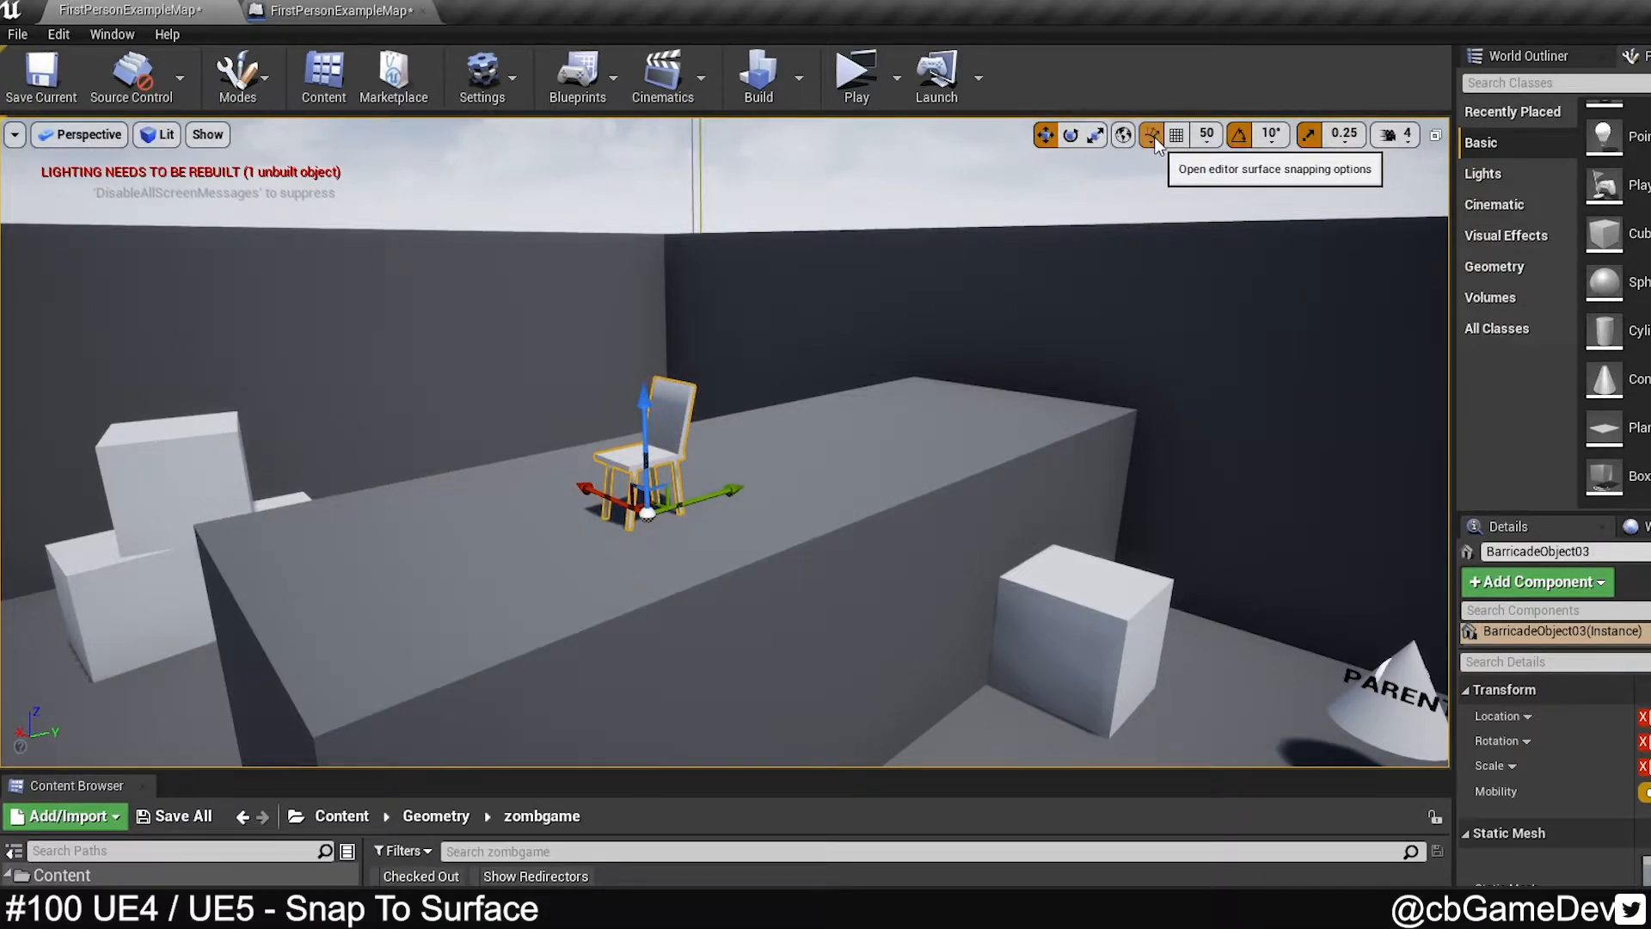
- With surface snapping on, slide the chair onto the small cube and back onto the long block
click(1151, 134)
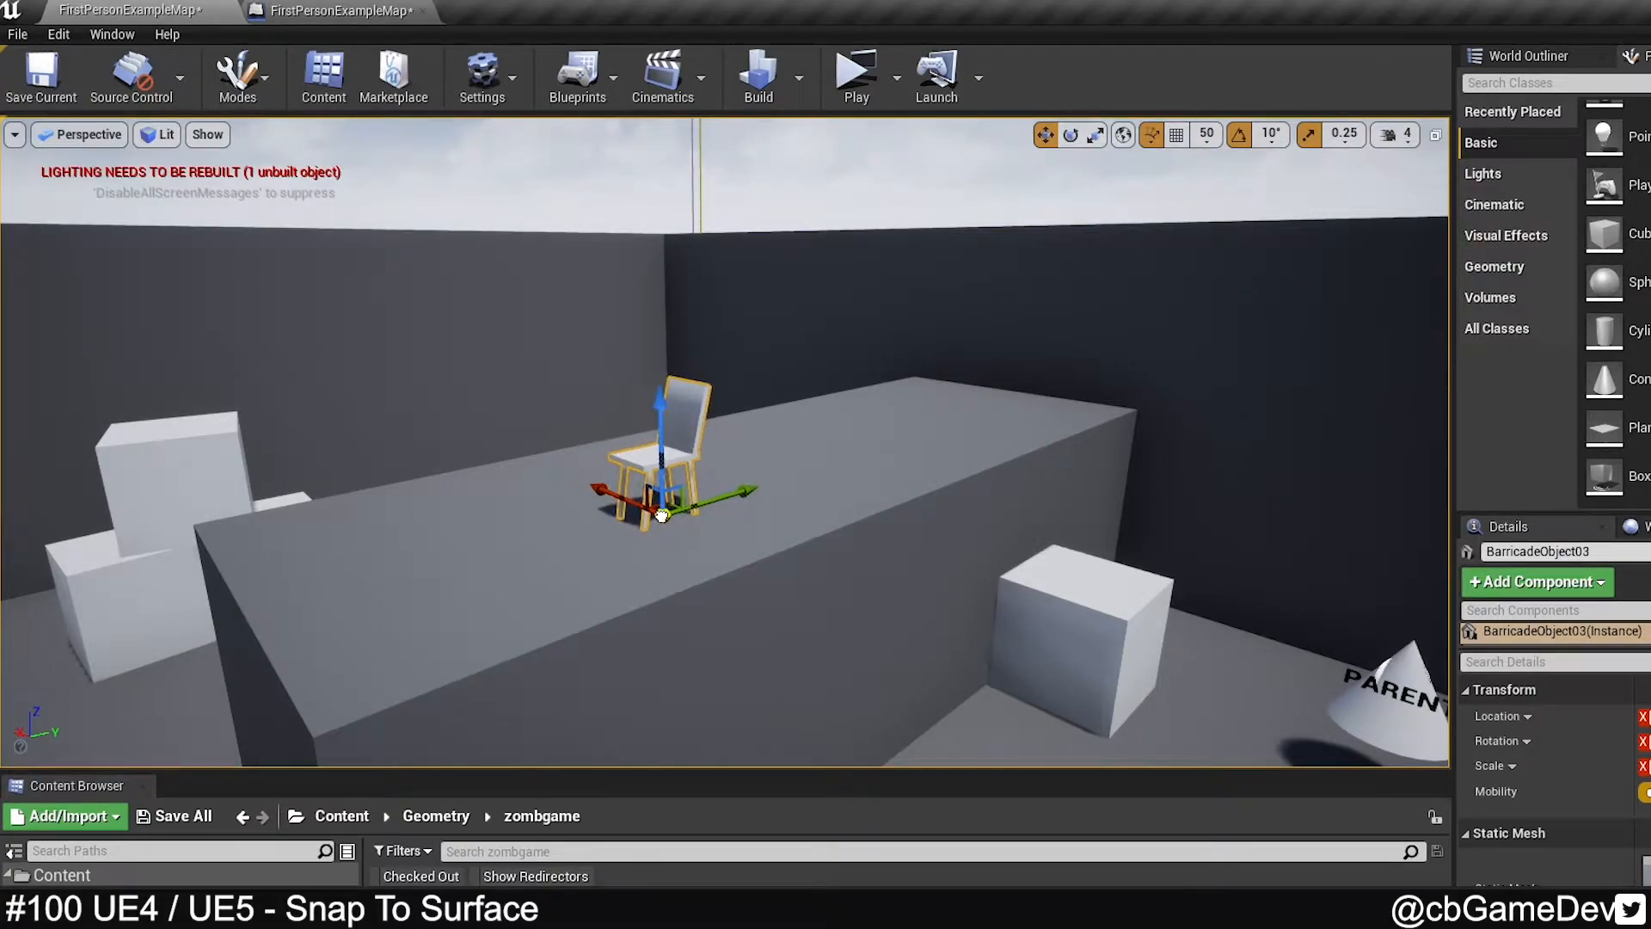
drag(661, 514, 784, 576)
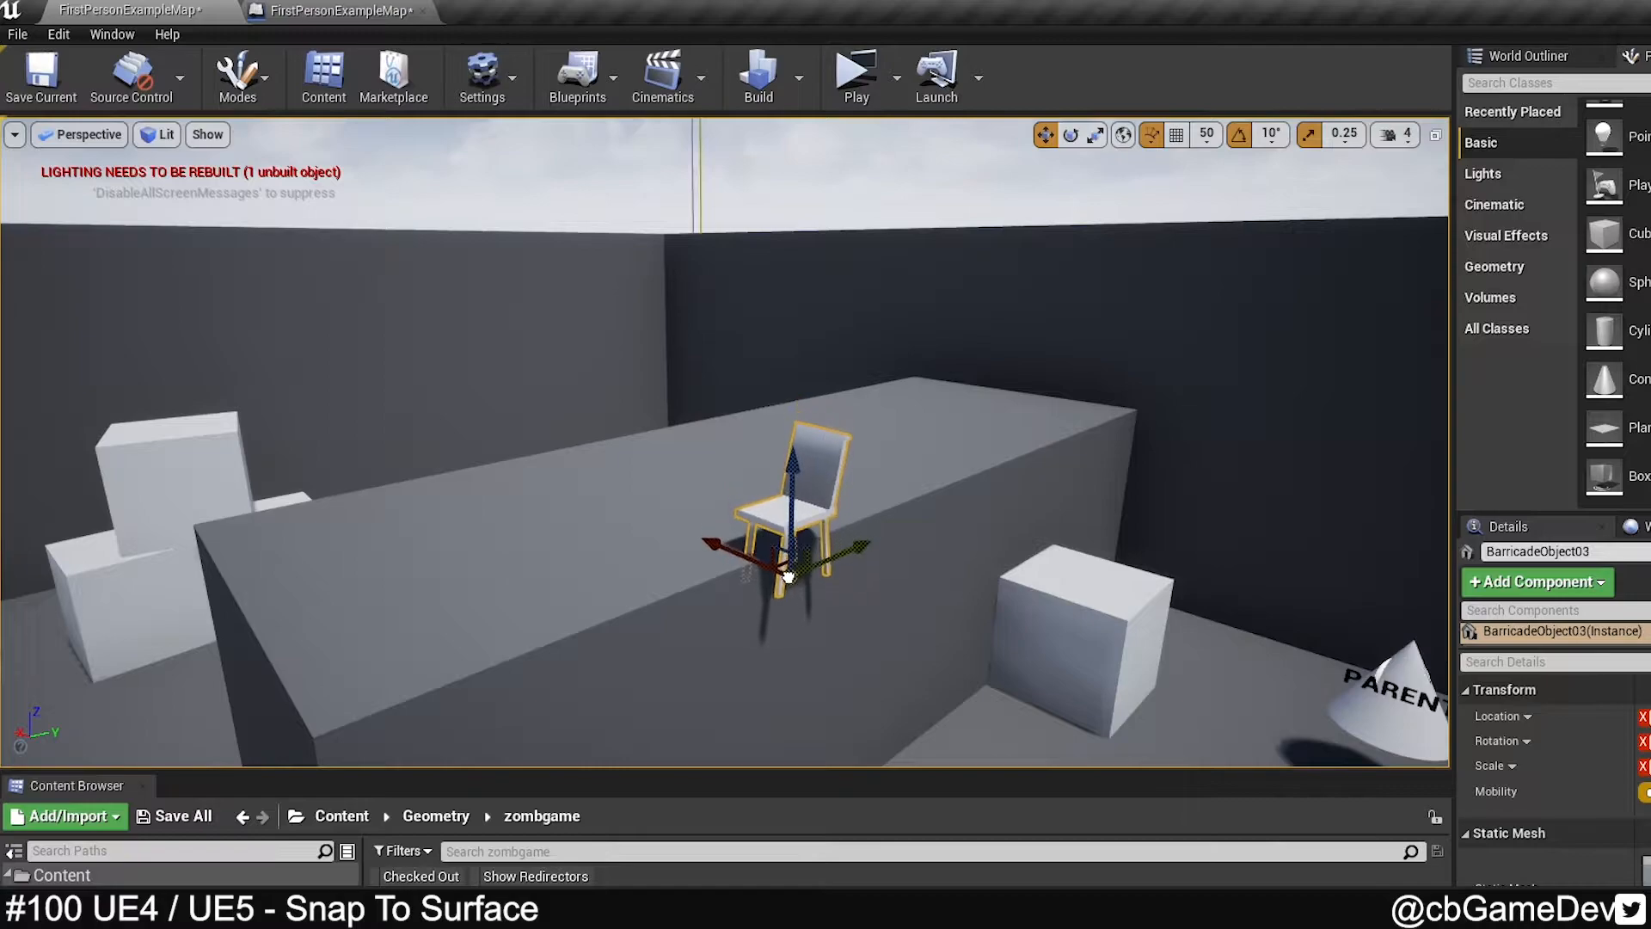
drag(785, 547, 1053, 605)
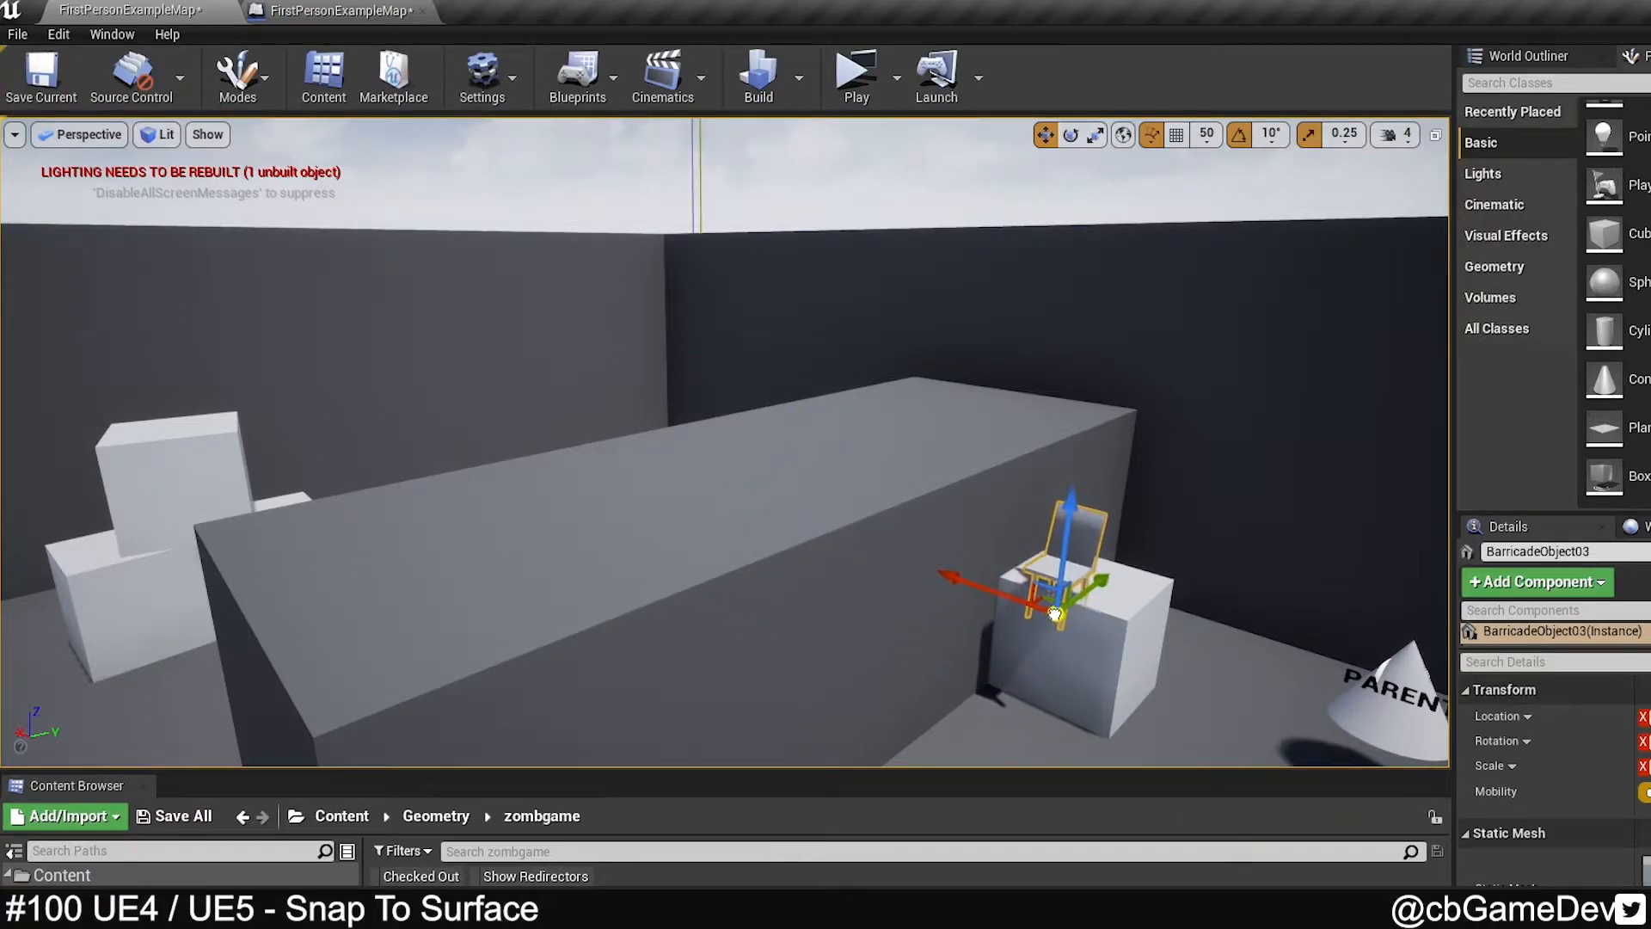
drag(1058, 606, 996, 373)
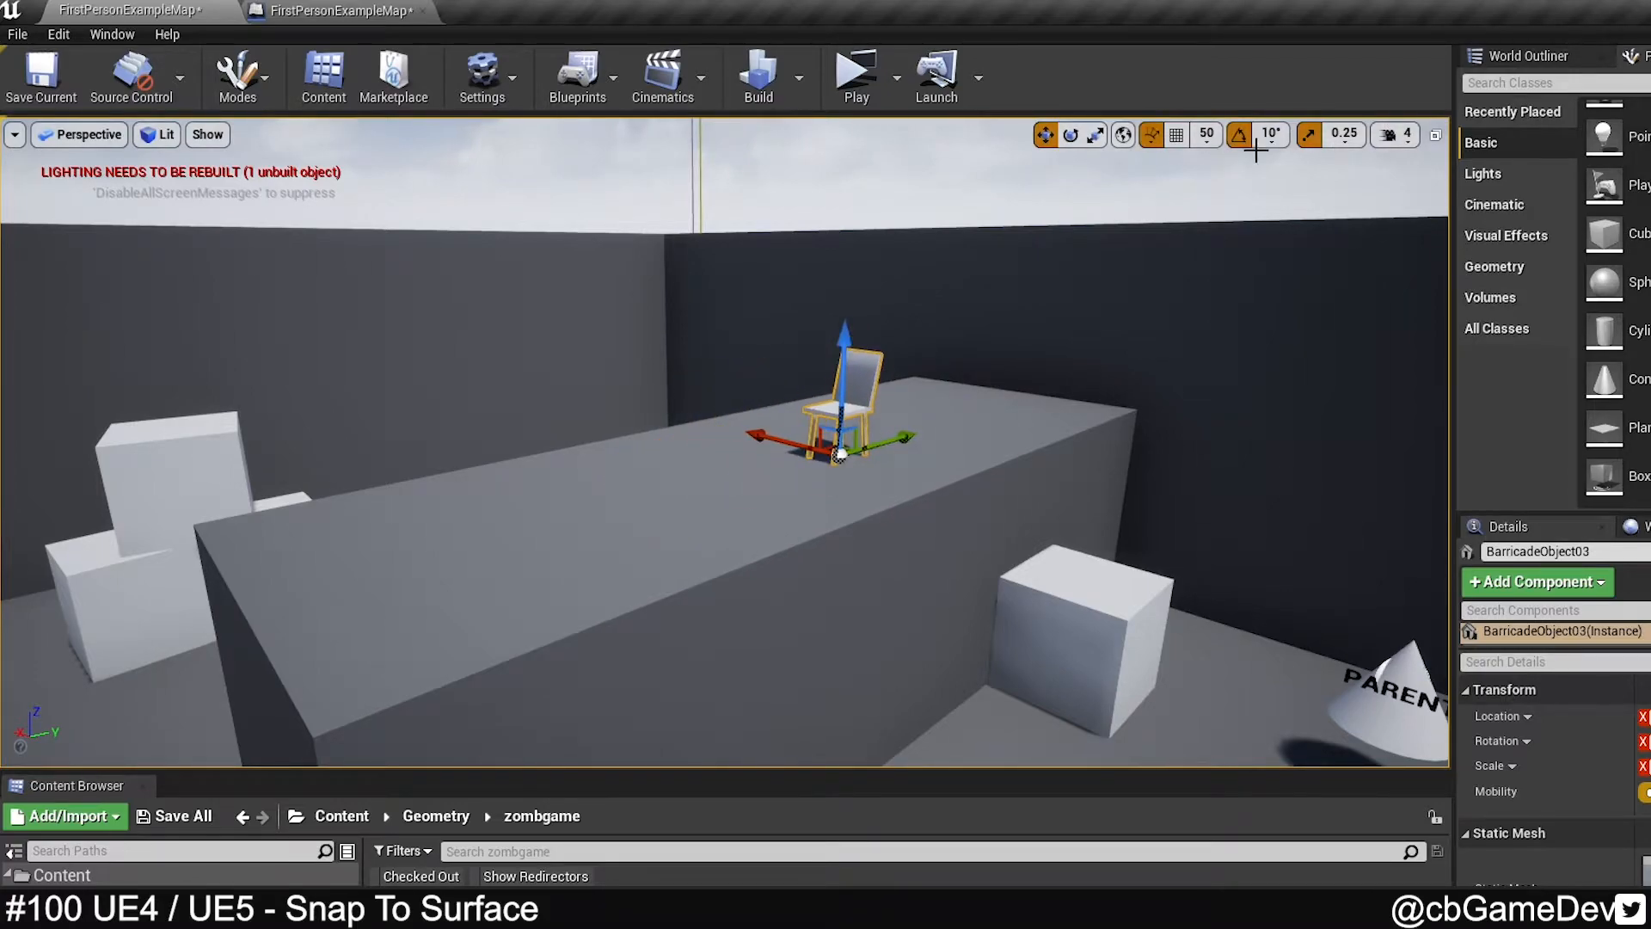
- Add a Cube from Place Actors onto the long block in front of the chair
click(1241, 135)
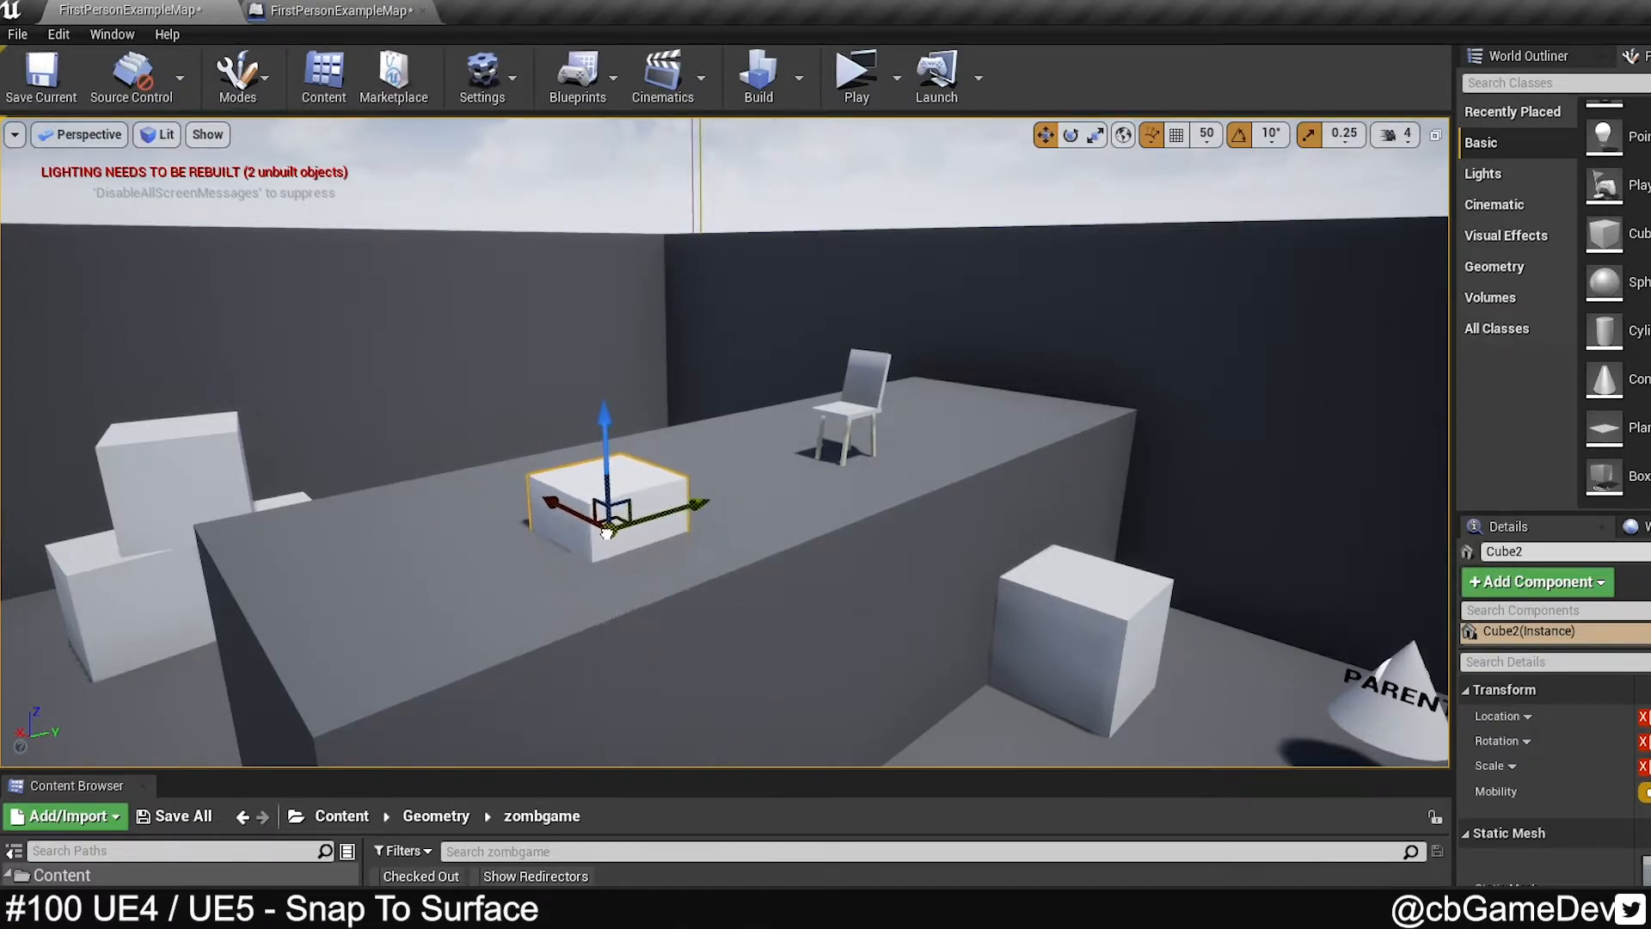
- Set the Surface Offset to 50.0 and move the cube so it rests fully on the block
click(1151, 134)
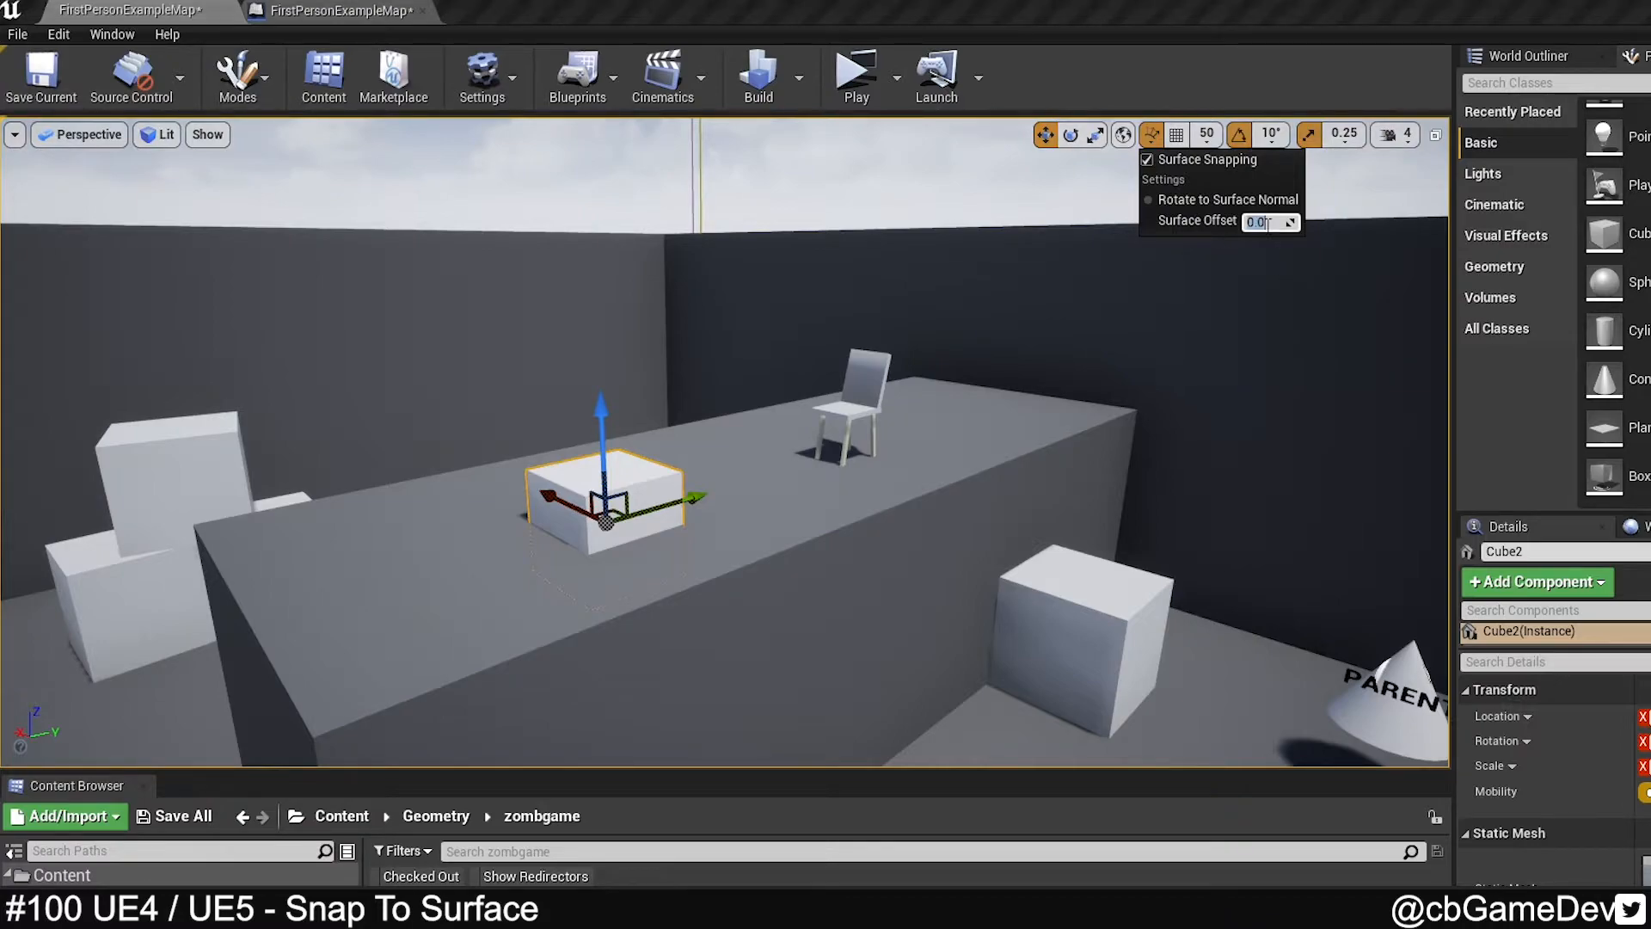
text(50.0)
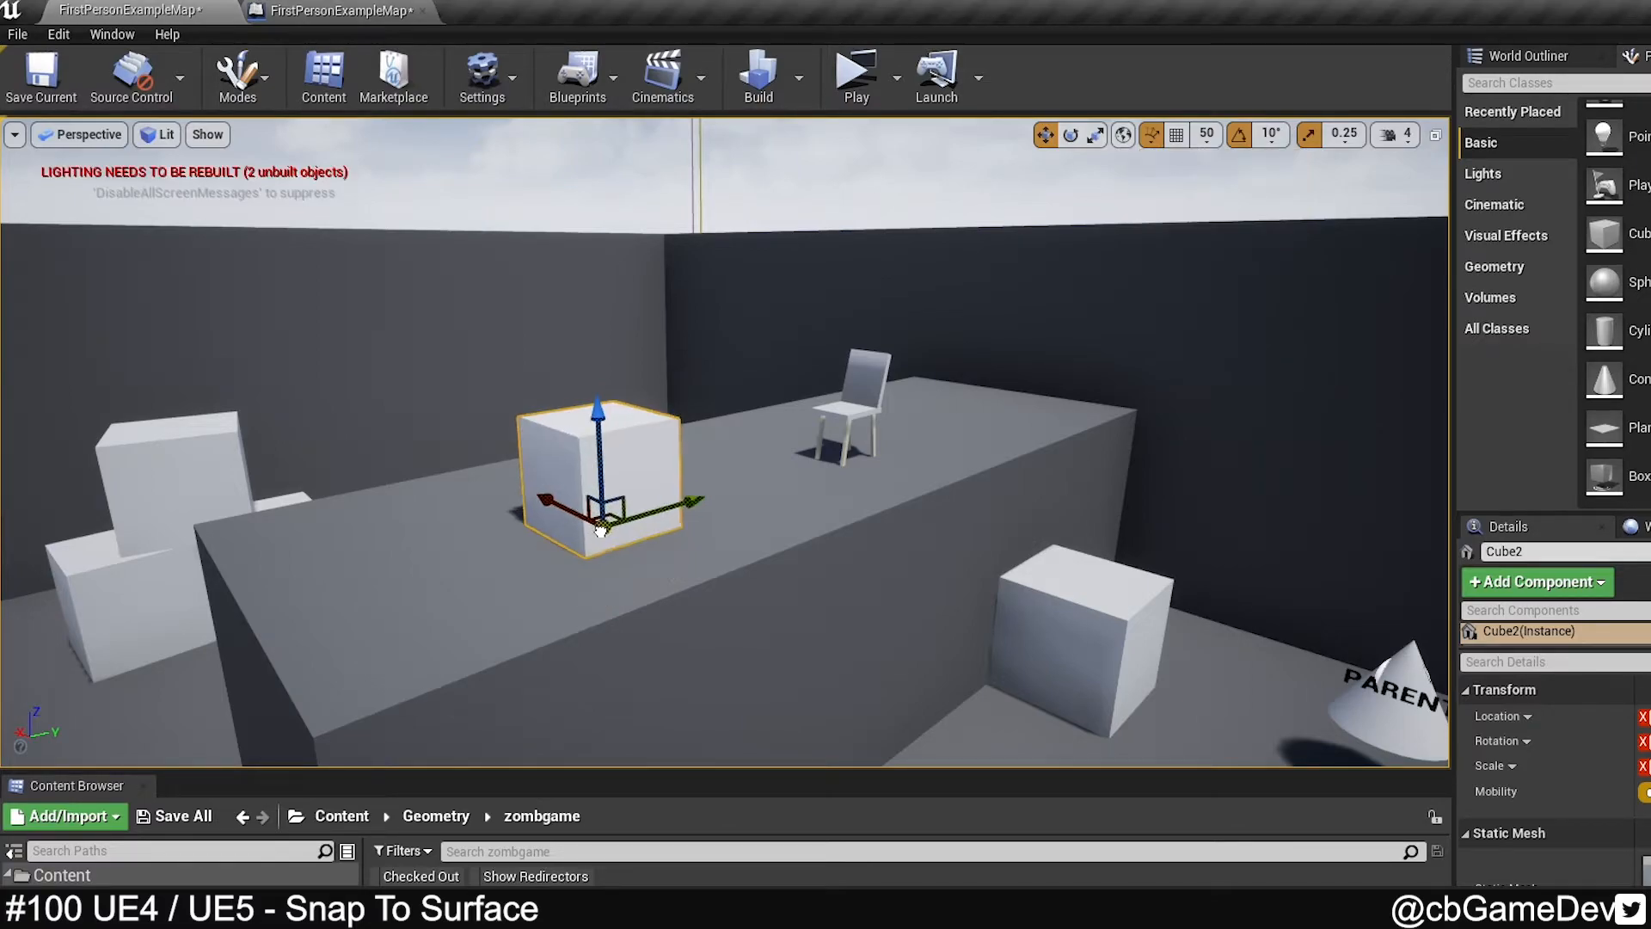
drag(600, 504, 547, 524)
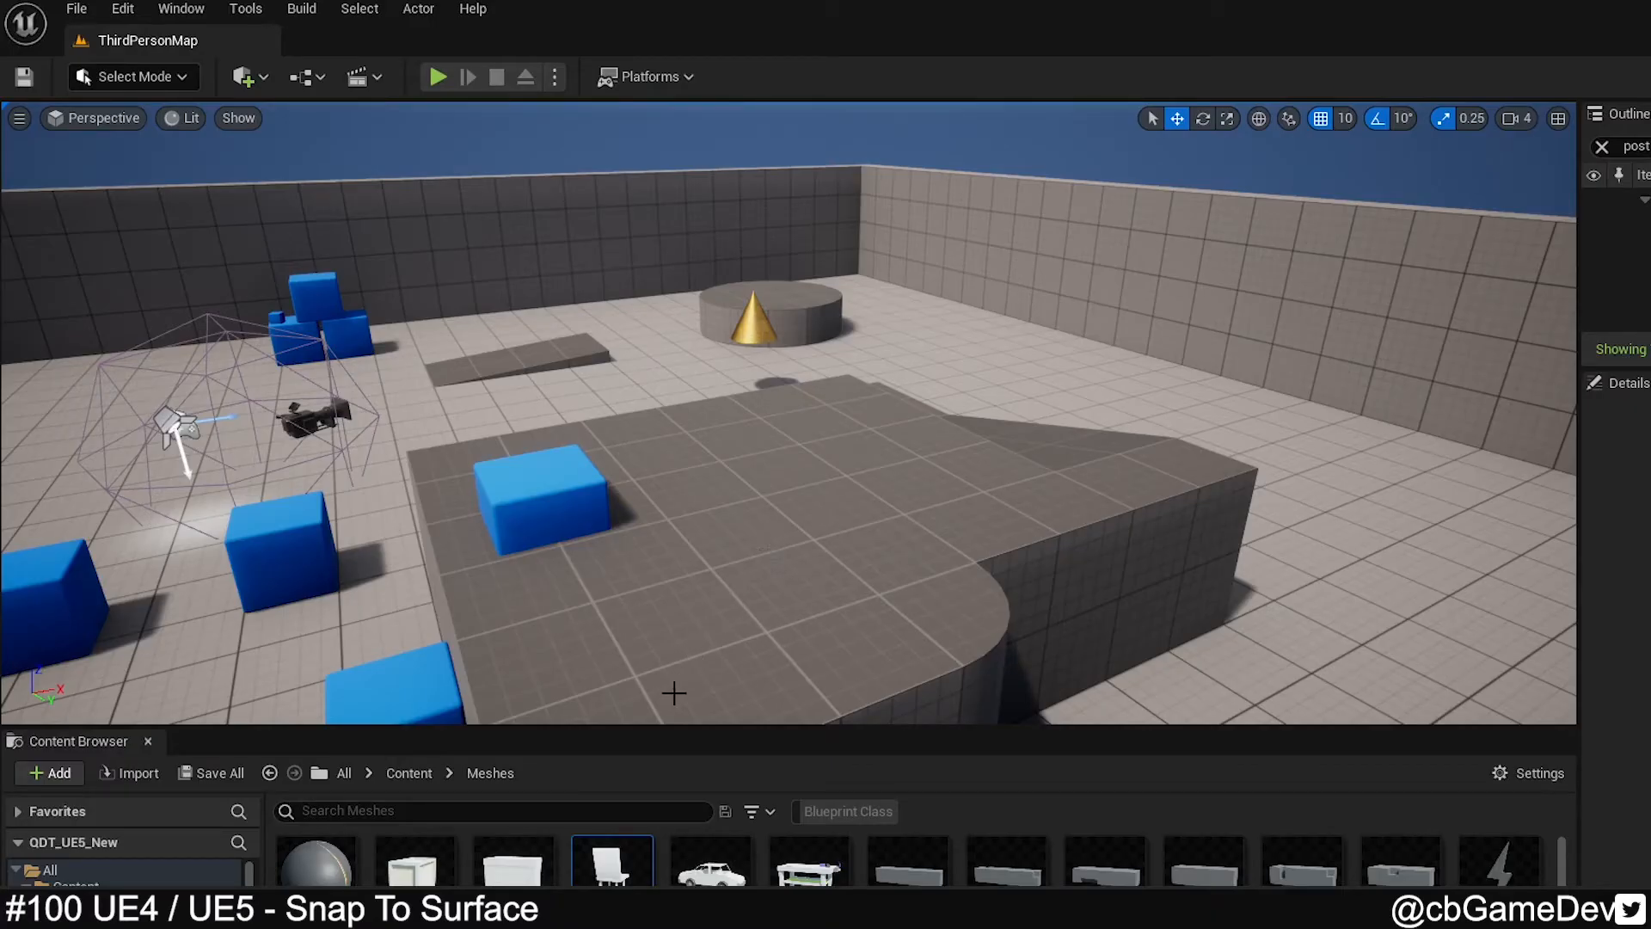
- Bring the chair mesh into the level, drop it beside the platform, then set it on the platform
drag(612, 864, 990, 545)
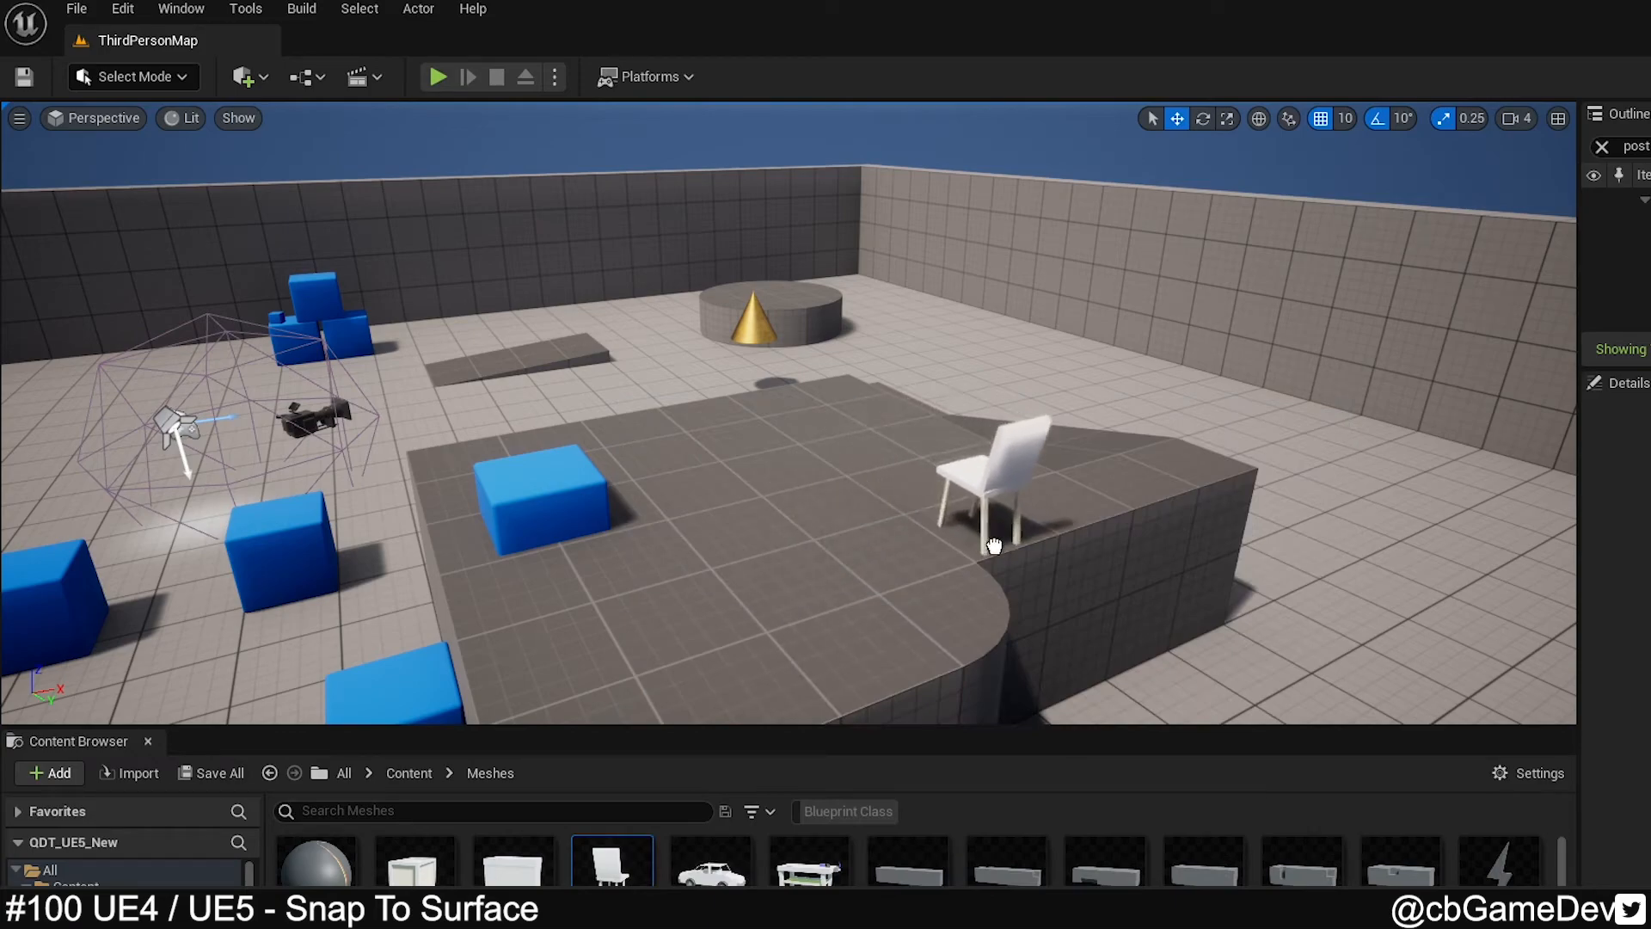
drag(991, 485, 1249, 642)
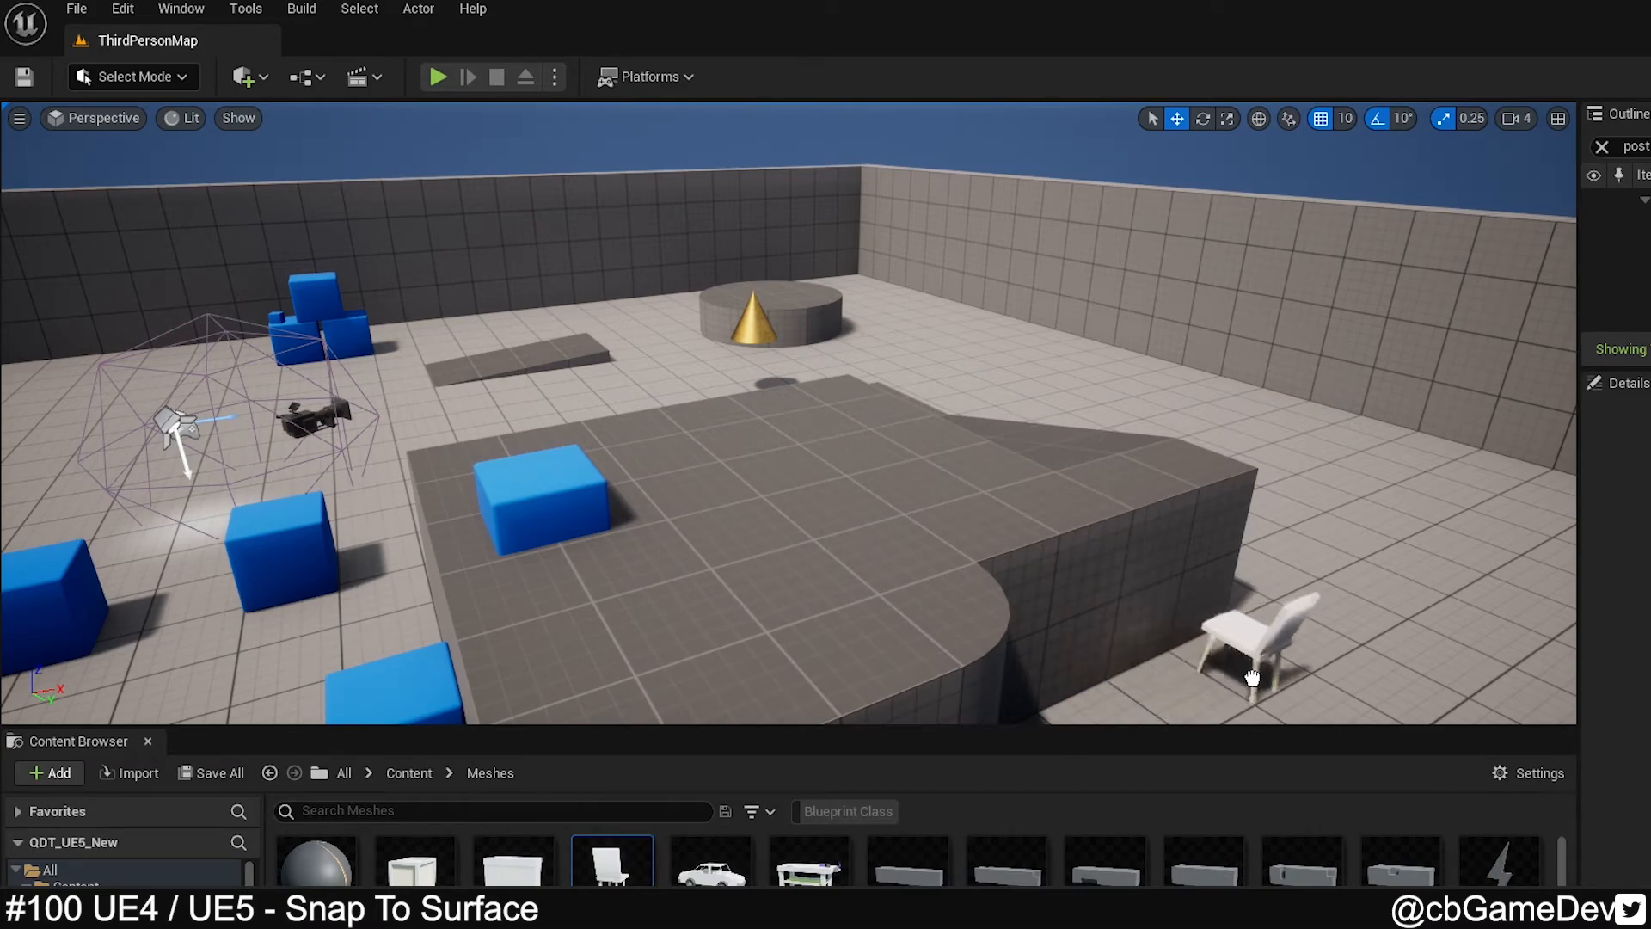
drag(1249, 653, 1032, 475)
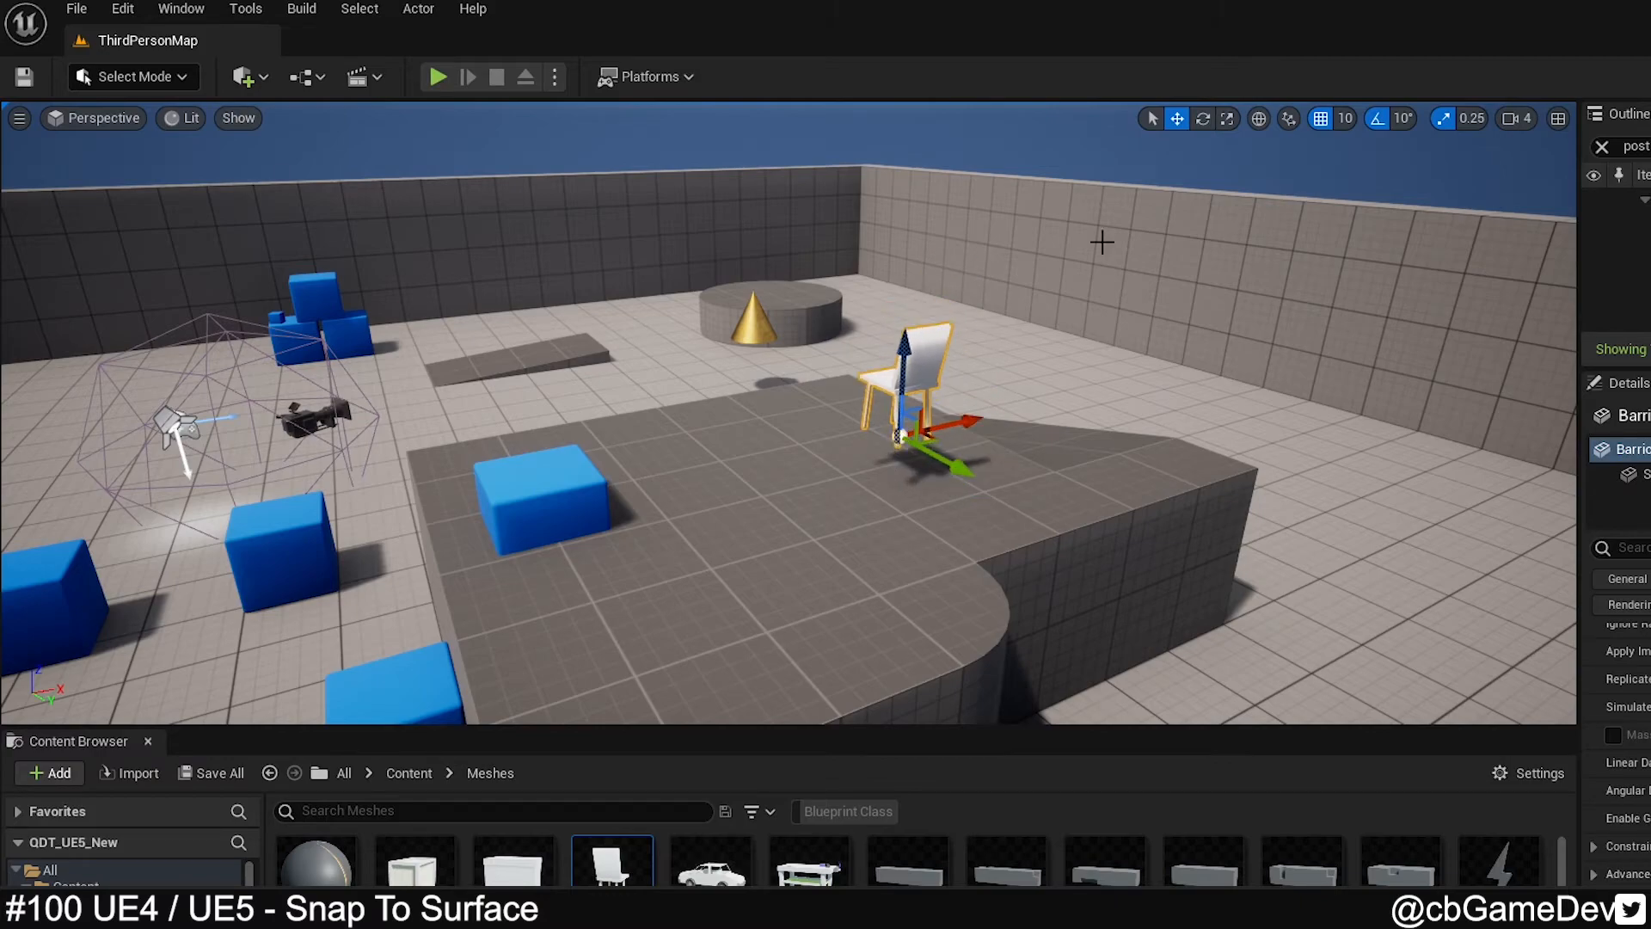
- Show the surface snapping options with Rotate to Surface Normal on and move the chair across the platform
click(1288, 118)
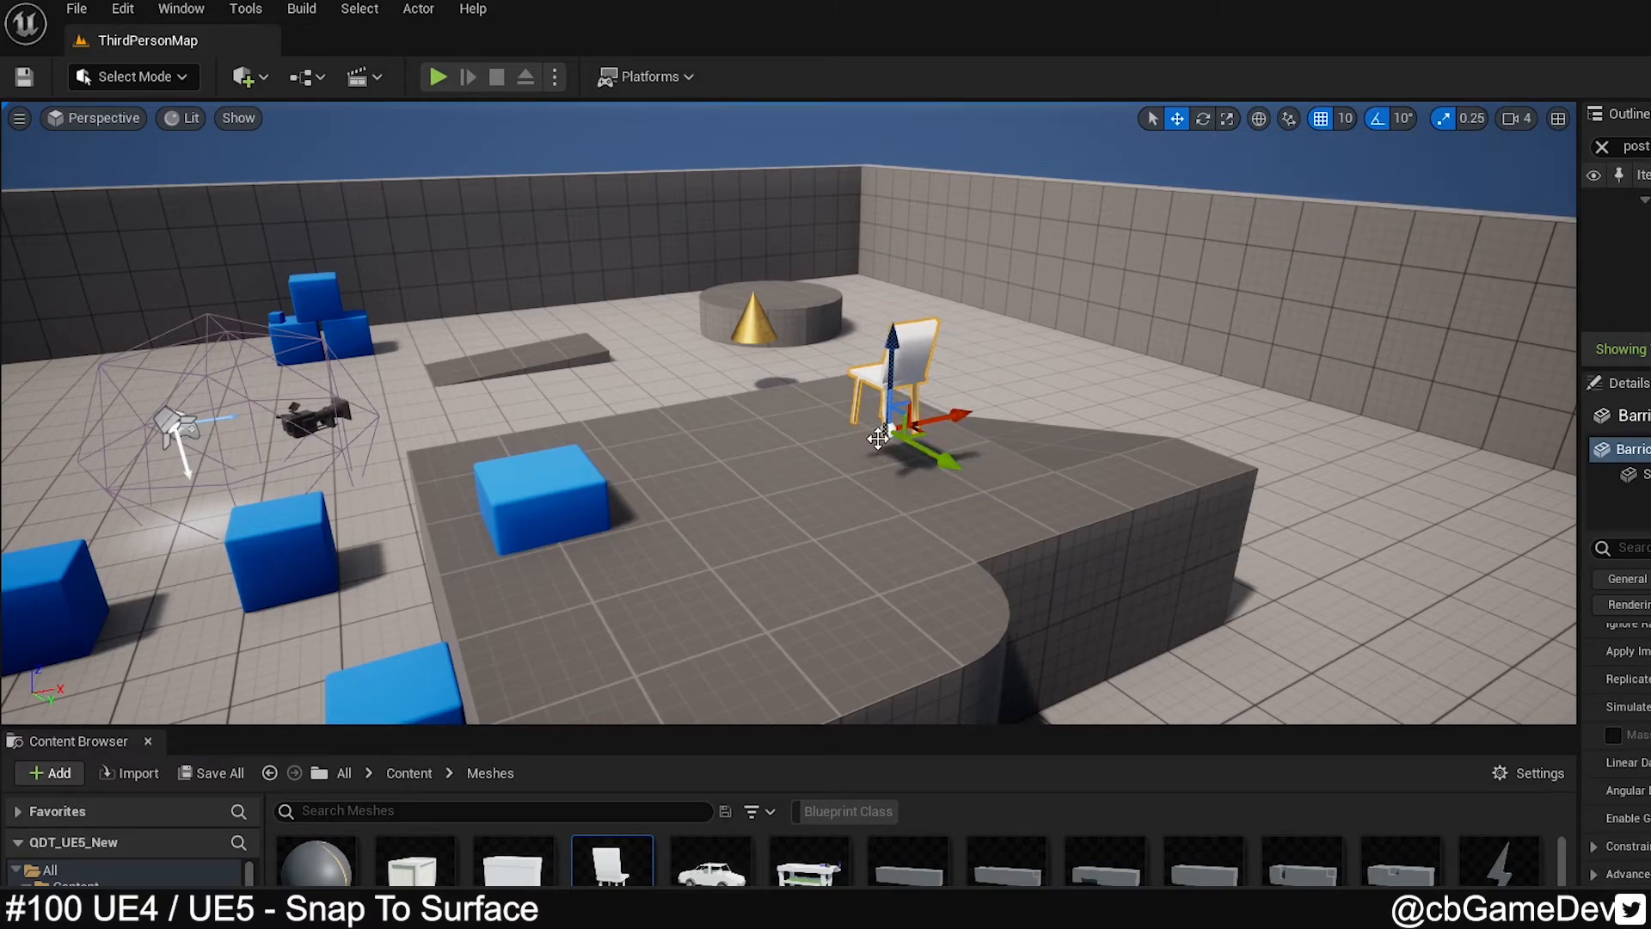
drag(879, 436, 1306, 468)
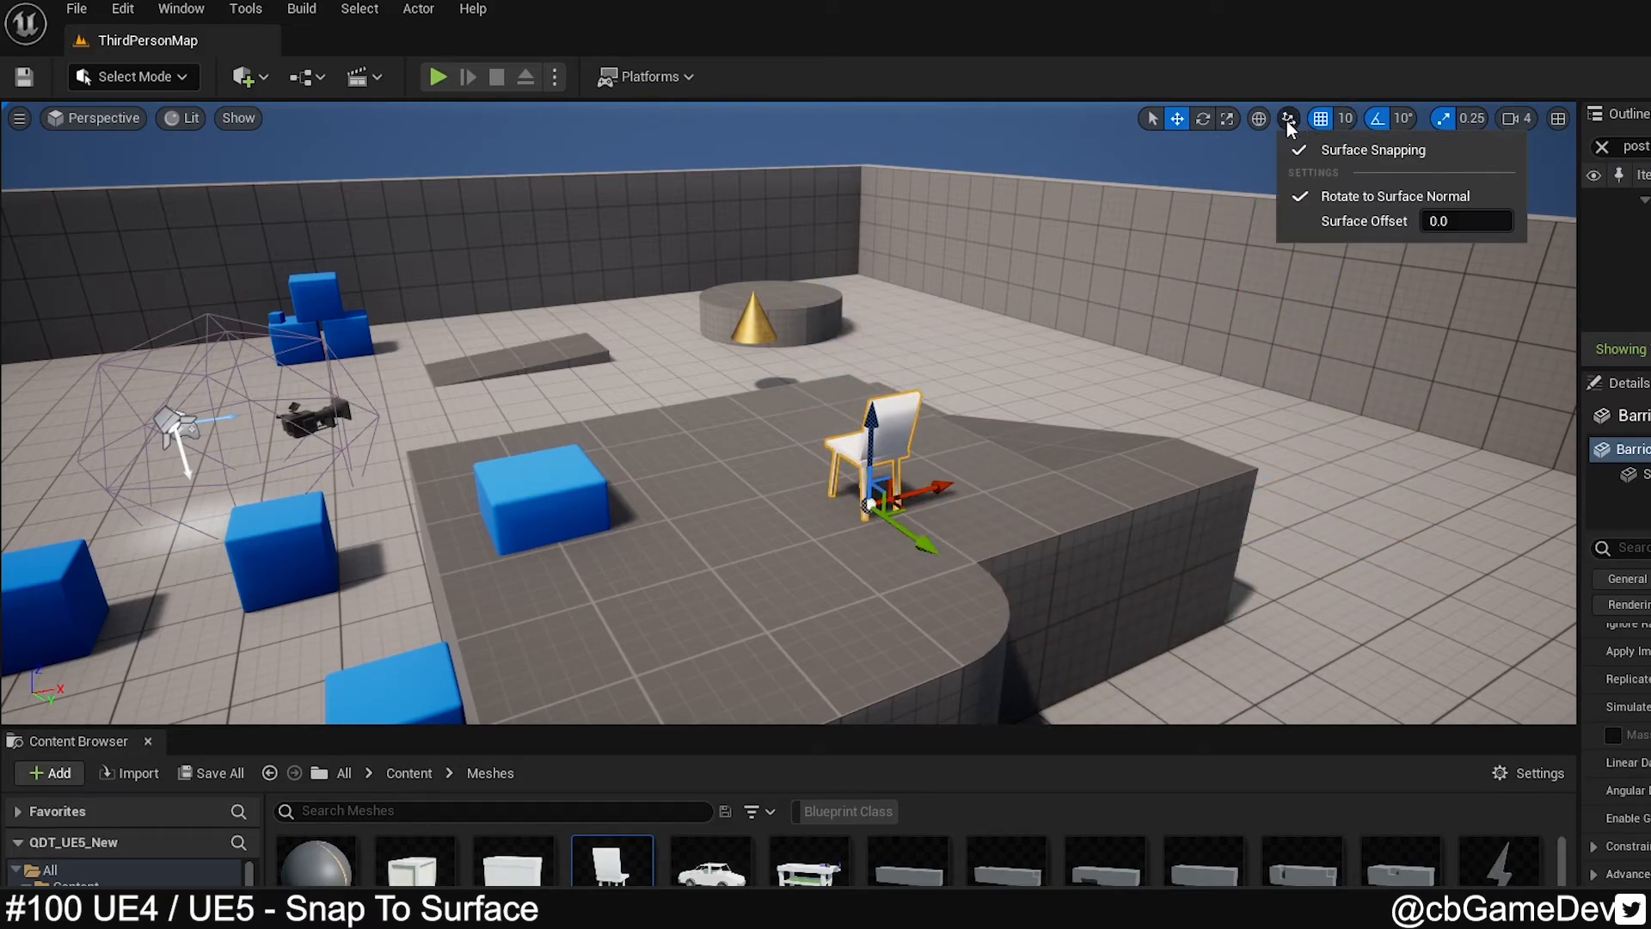
mouse_move(1400, 196)
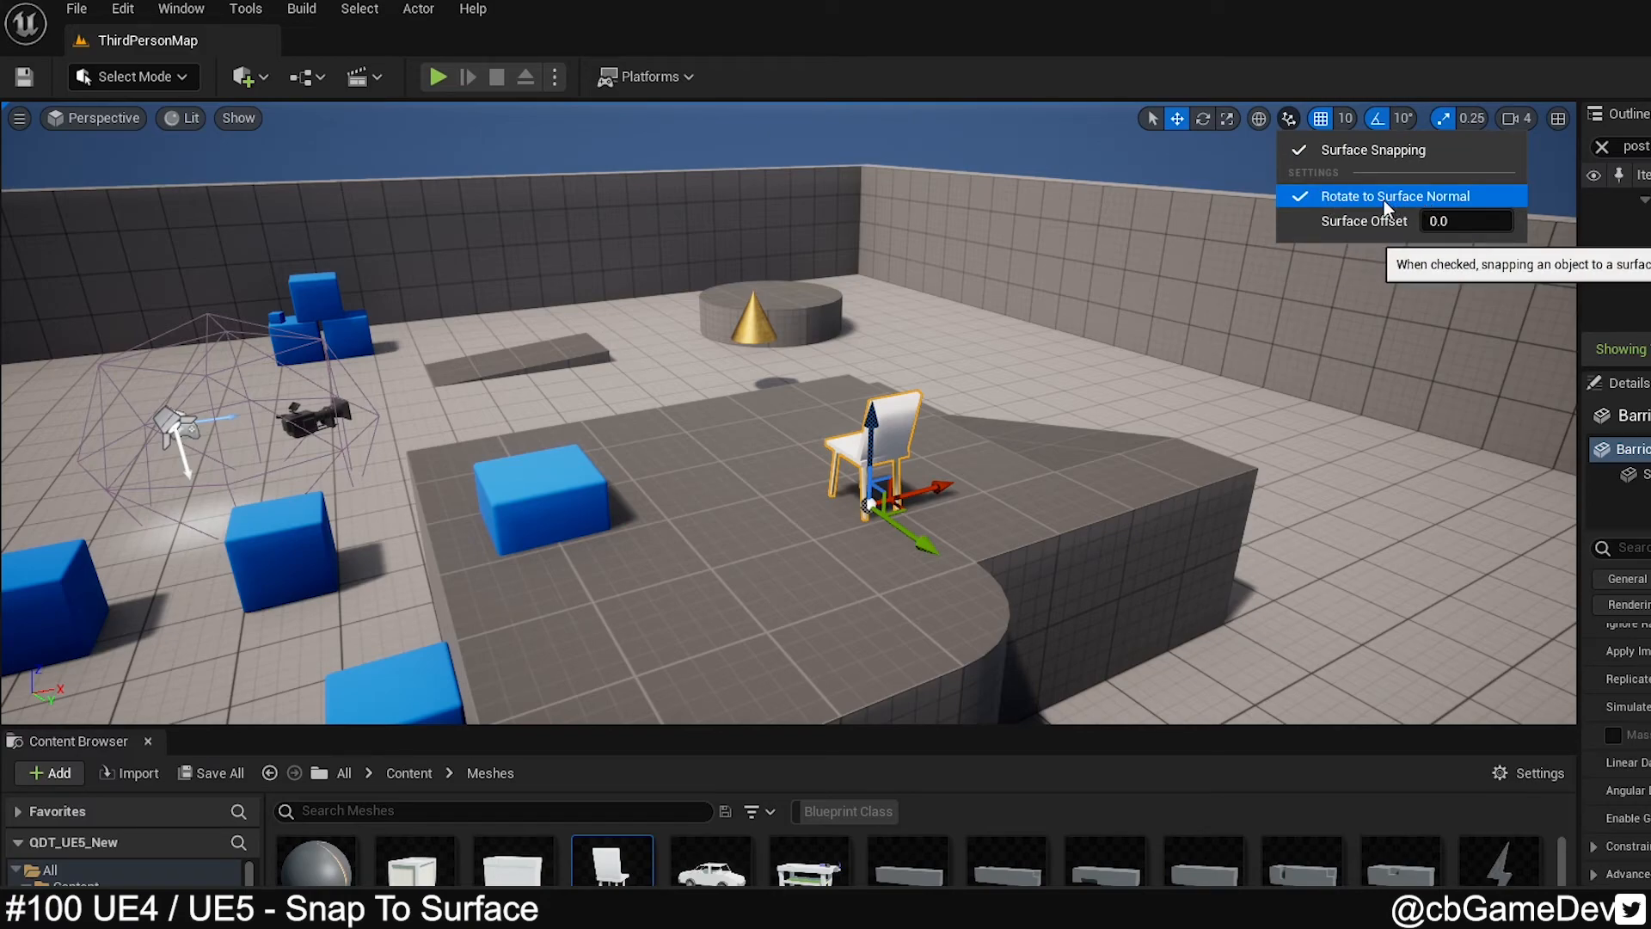